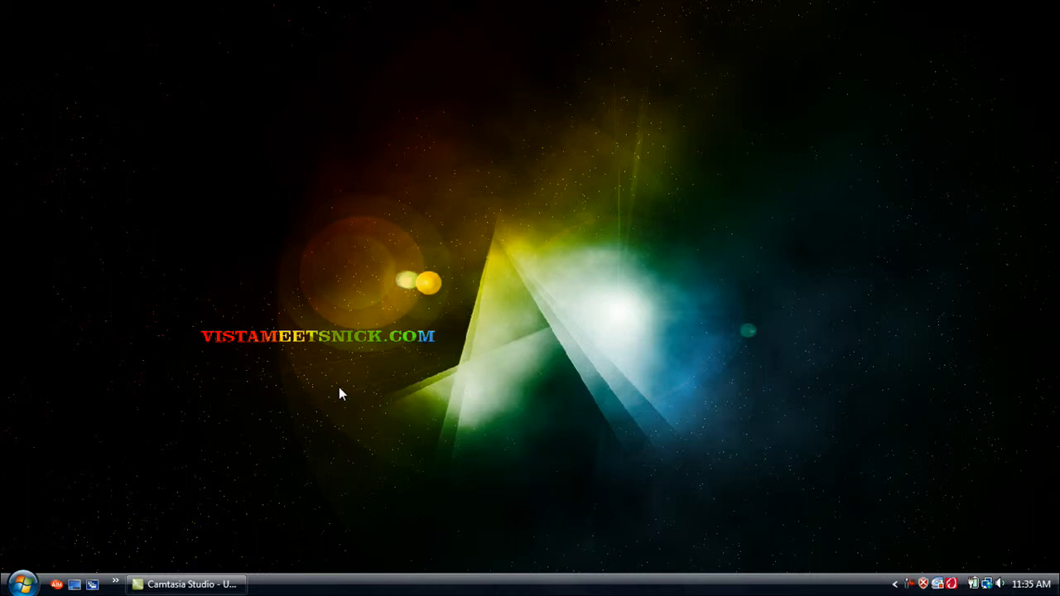
{"action": "mouse_move", "coordinate": [338, 251]}
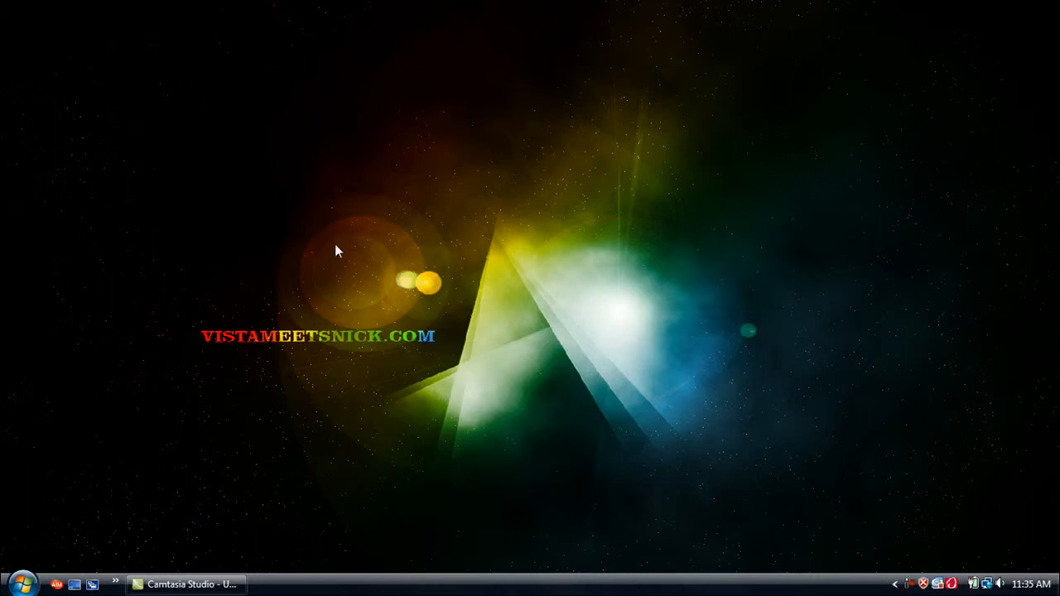
{"action": "mouse_move", "coordinate": [354, 227]}
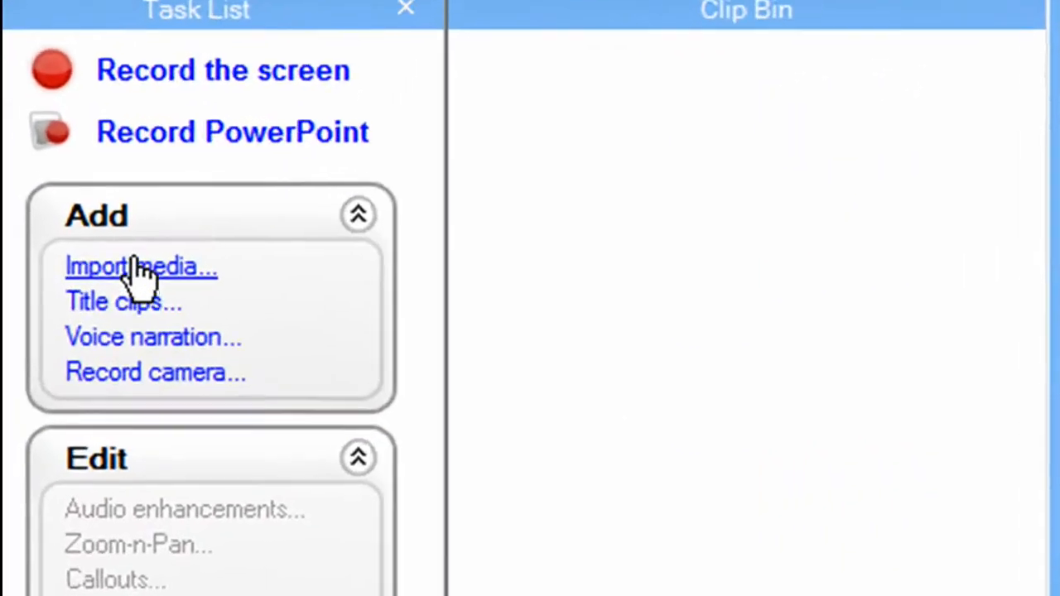
Import 12seconds.tv.mov from the Camtasia Studio folder with YouTube HD 1280×720 dimensions, keeping aspect ratio.
{"action": "left_click", "coordinate": [141, 267]}
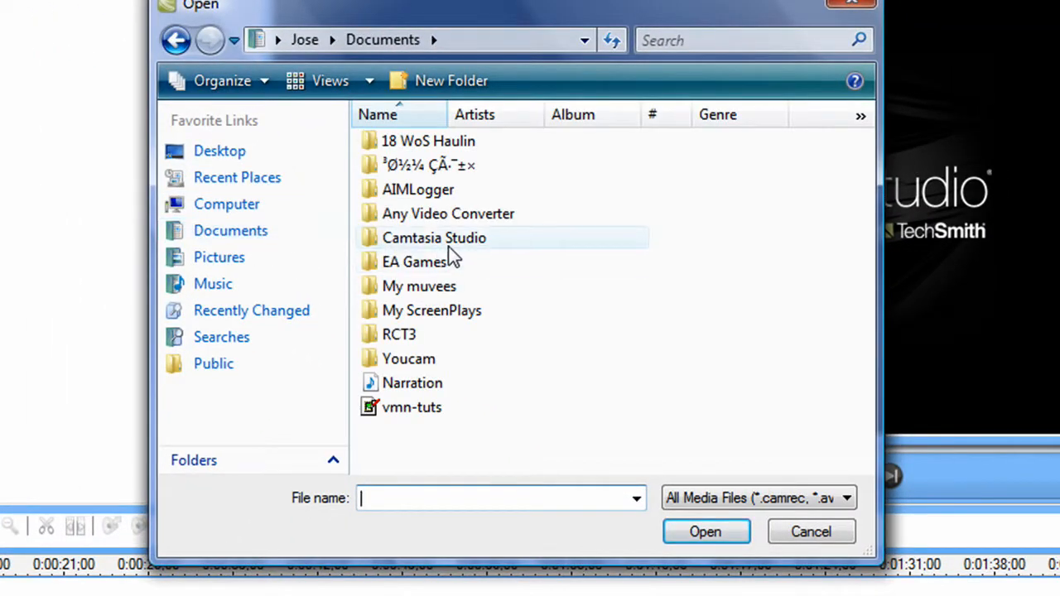
{"action": "double_click", "coordinate": [433, 238]}
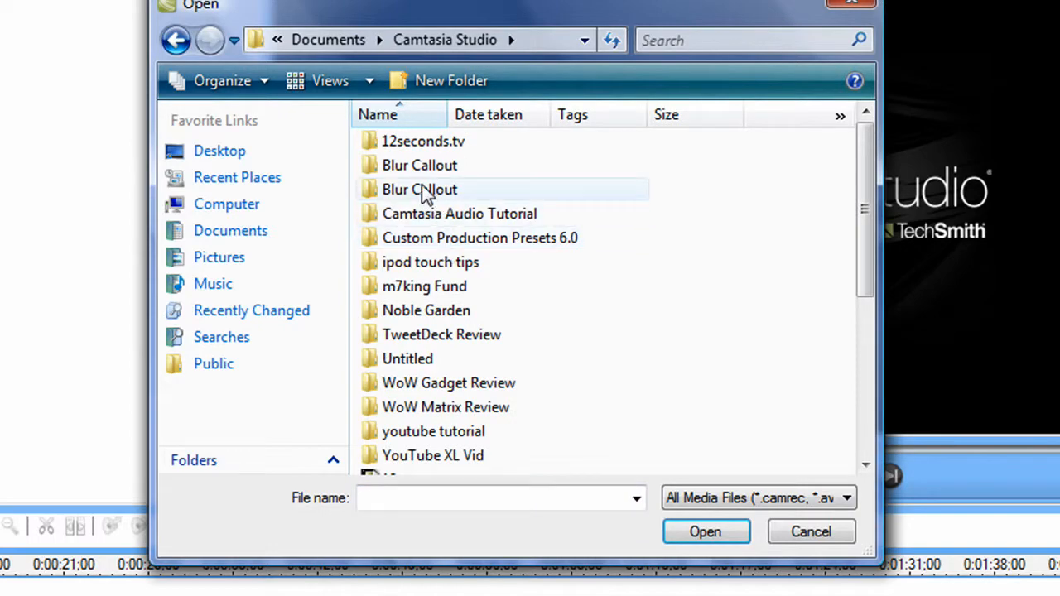
{"action": "double_click", "coordinate": [423, 141]}
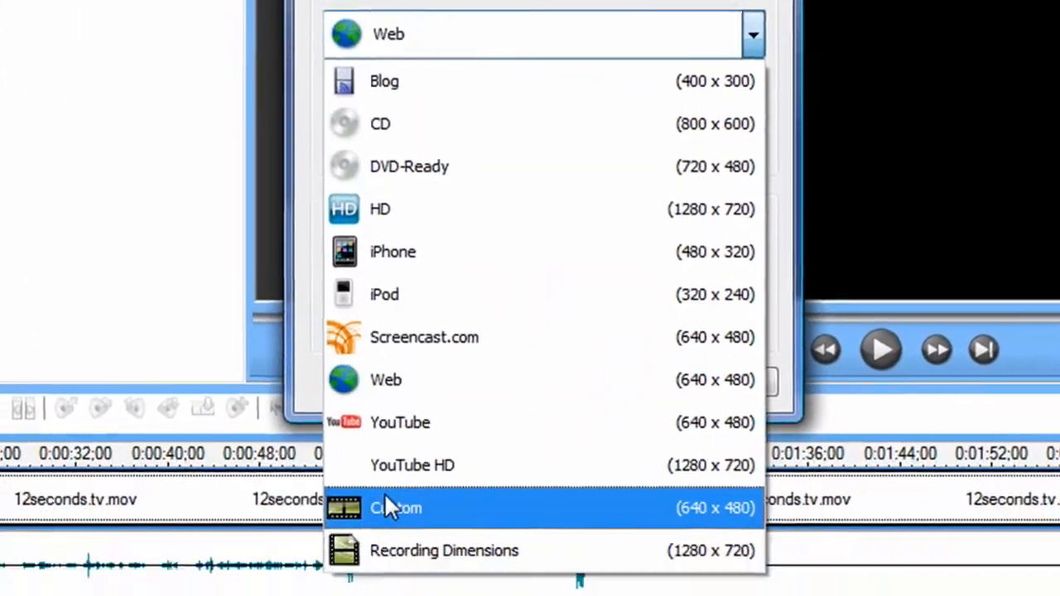
{"action": "left_click", "coordinate": [413, 465]}
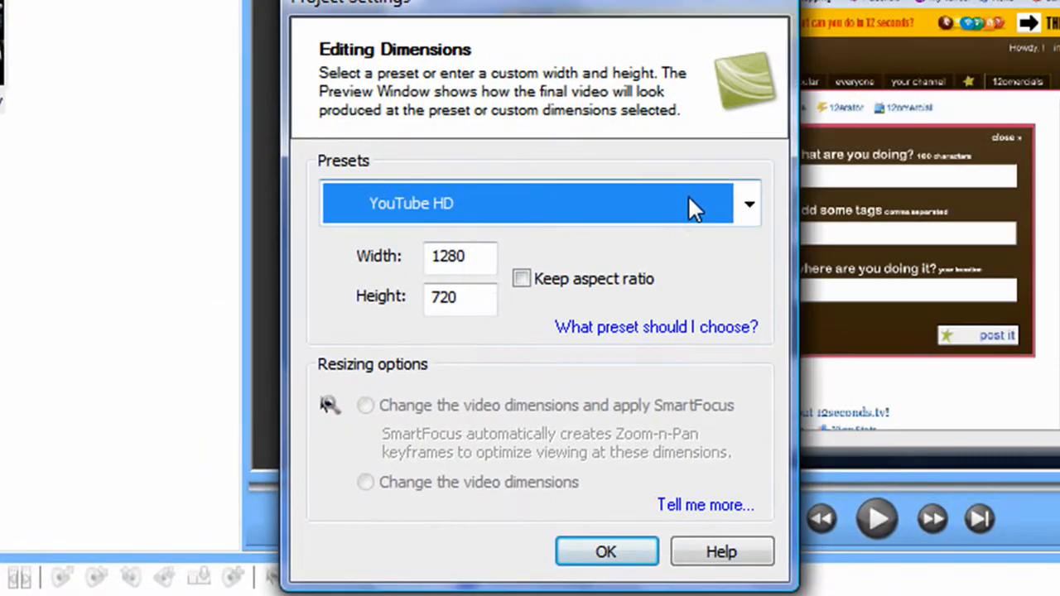
{"action": "left_click", "coordinate": [521, 278]}
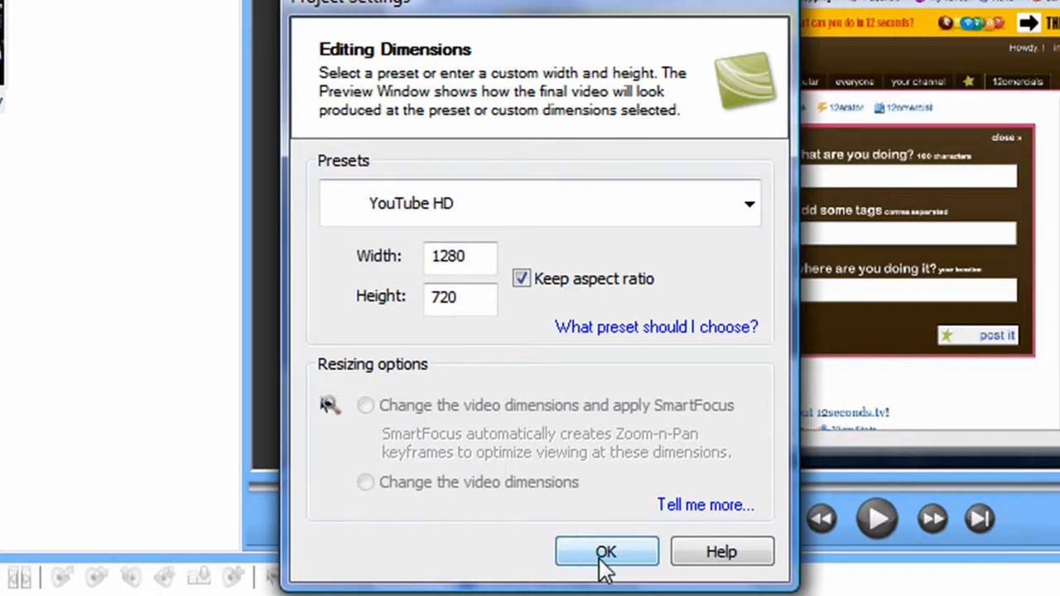
{"action": "mouse_move", "coordinate": [507, 576]}
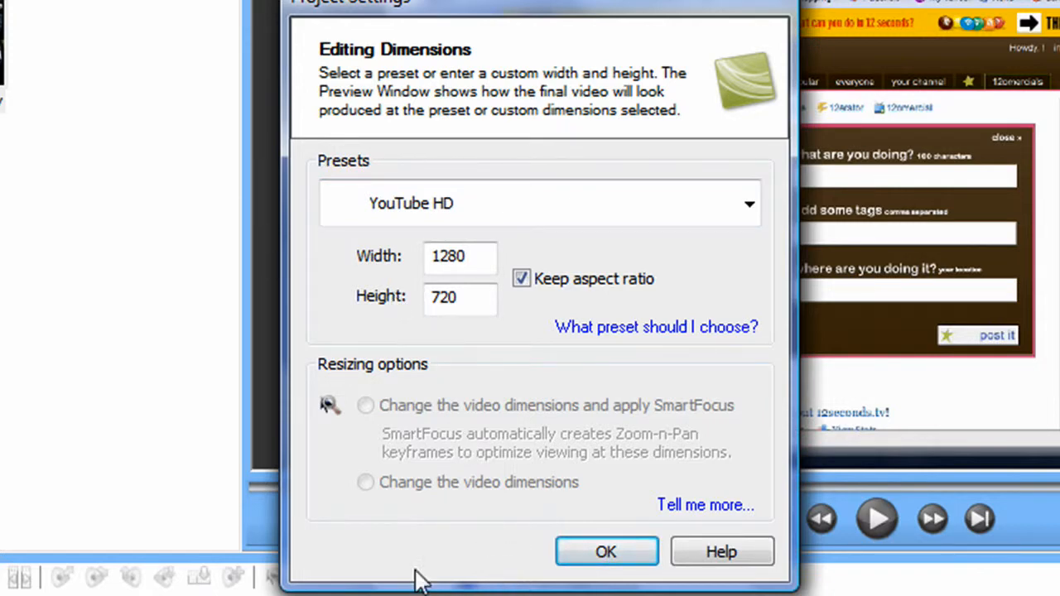
{"action": "mouse_move", "coordinate": [564, 543]}
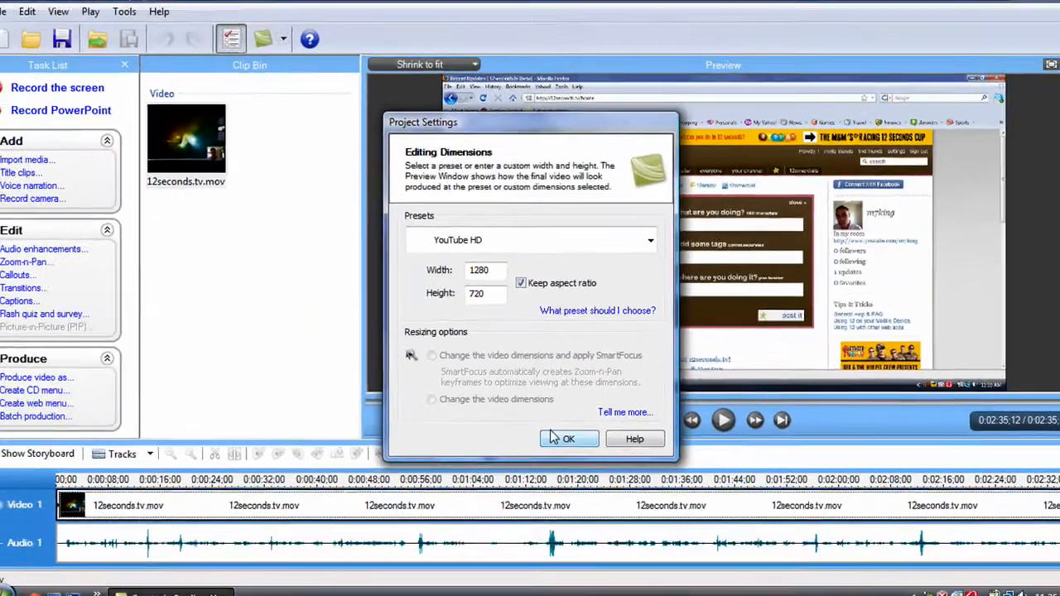
{"action": "left_click", "coordinate": [568, 439]}
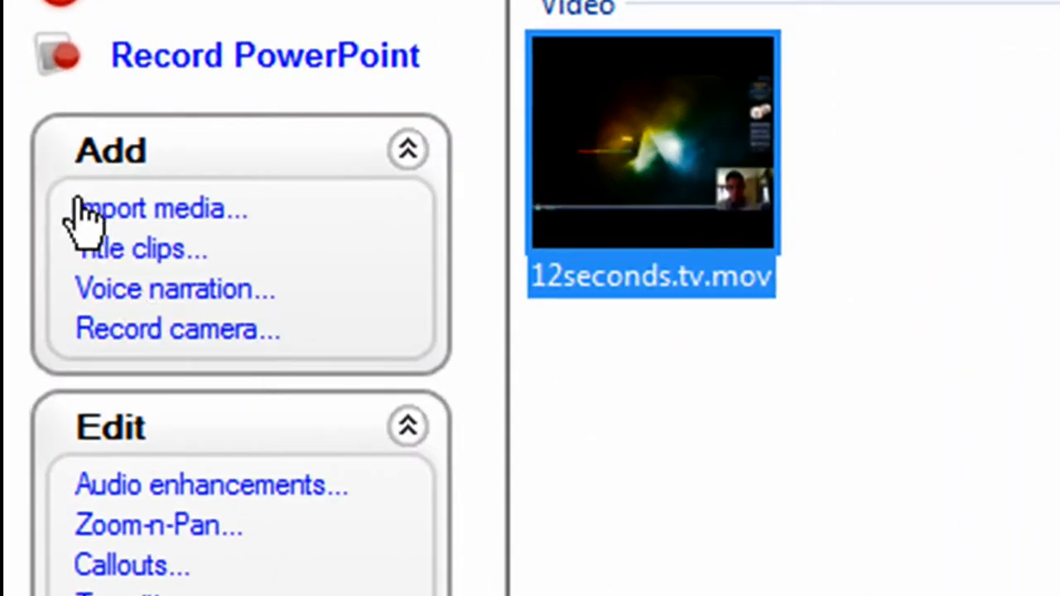
Import Distance.wma from Sample Music onto the timeline's second audio track.
{"action": "left_click", "coordinate": [162, 208]}
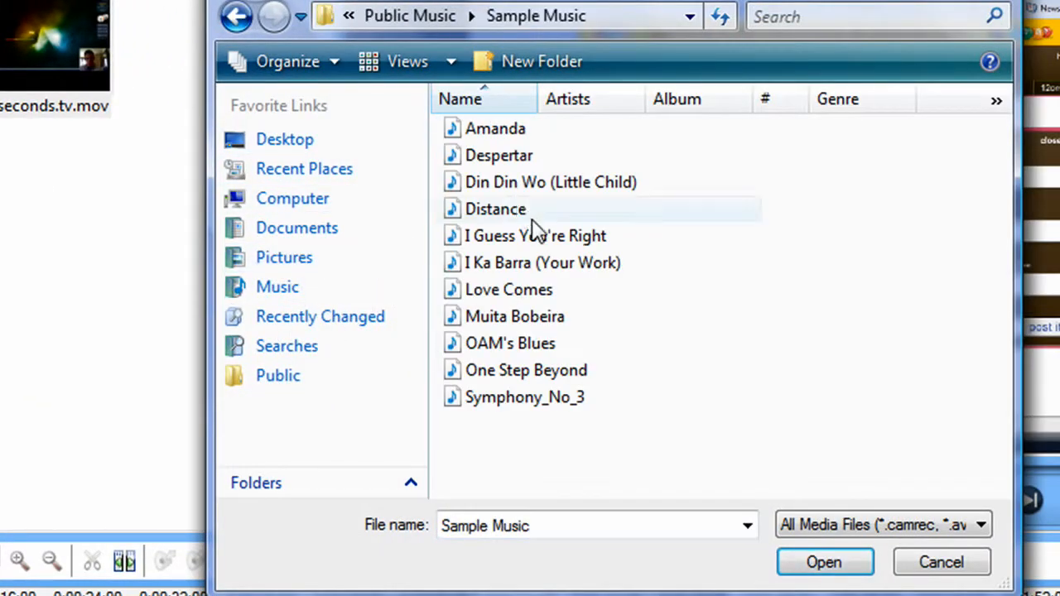
{"action": "mouse_move", "coordinate": [499, 155]}
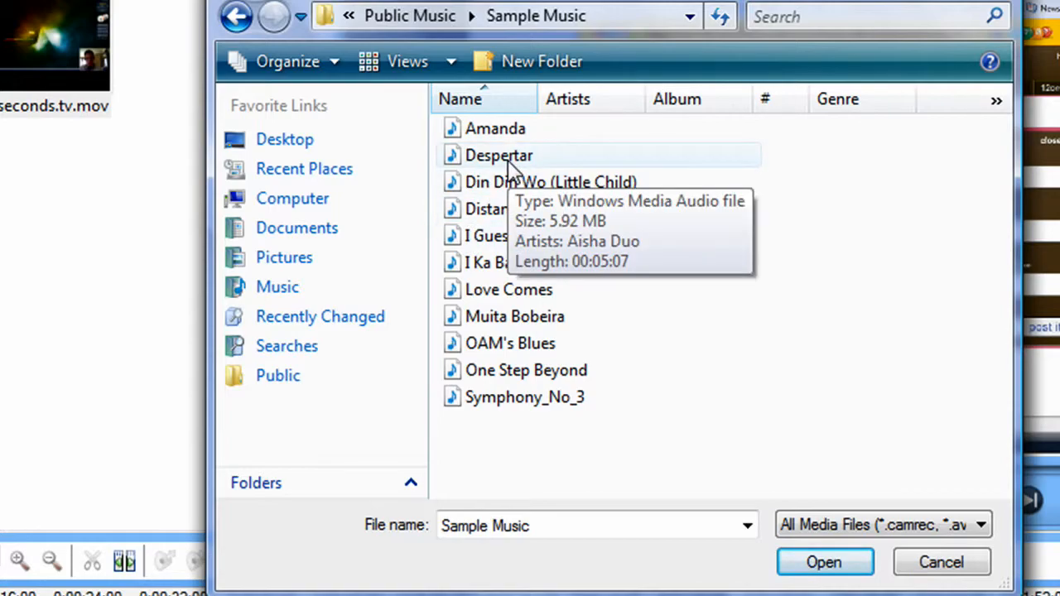
{"action": "mouse_move", "coordinate": [492, 211]}
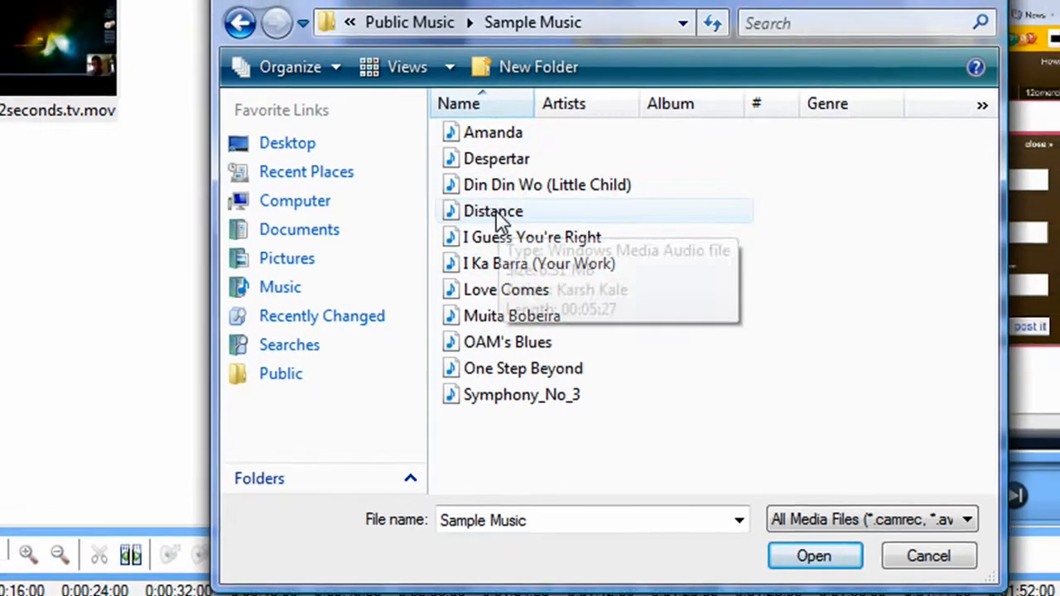
{"action": "left_click", "coordinate": [813, 556]}
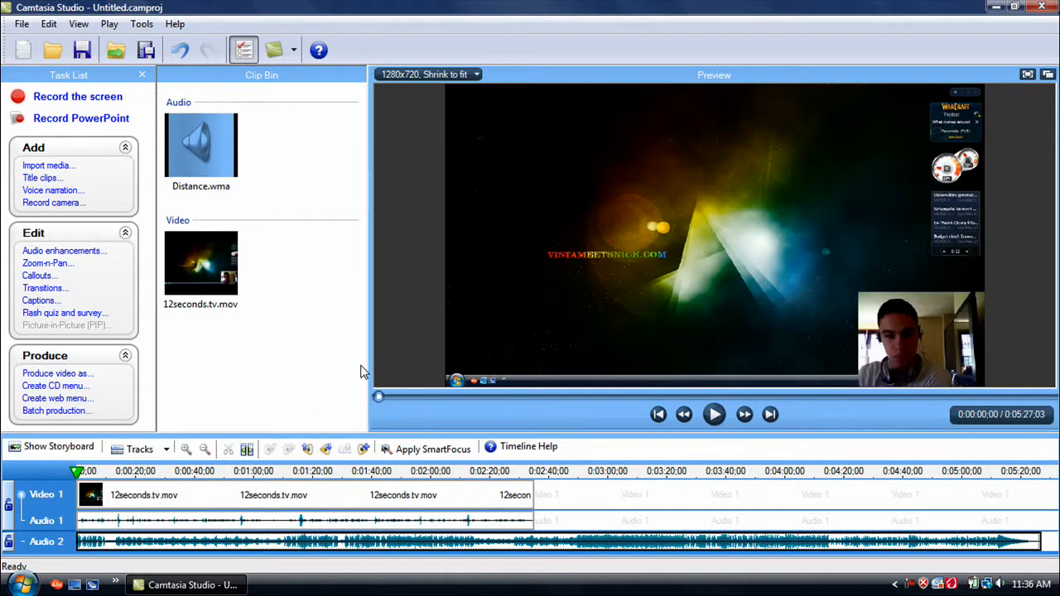
{"action": "mouse_move", "coordinate": [158, 395]}
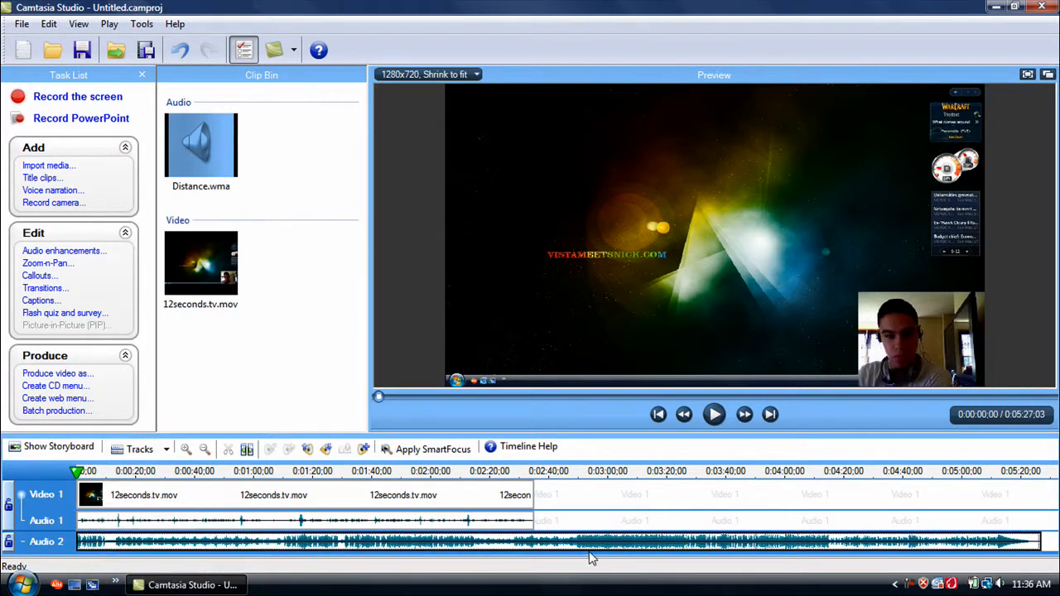
{"action": "mouse_move", "coordinate": [272, 377]}
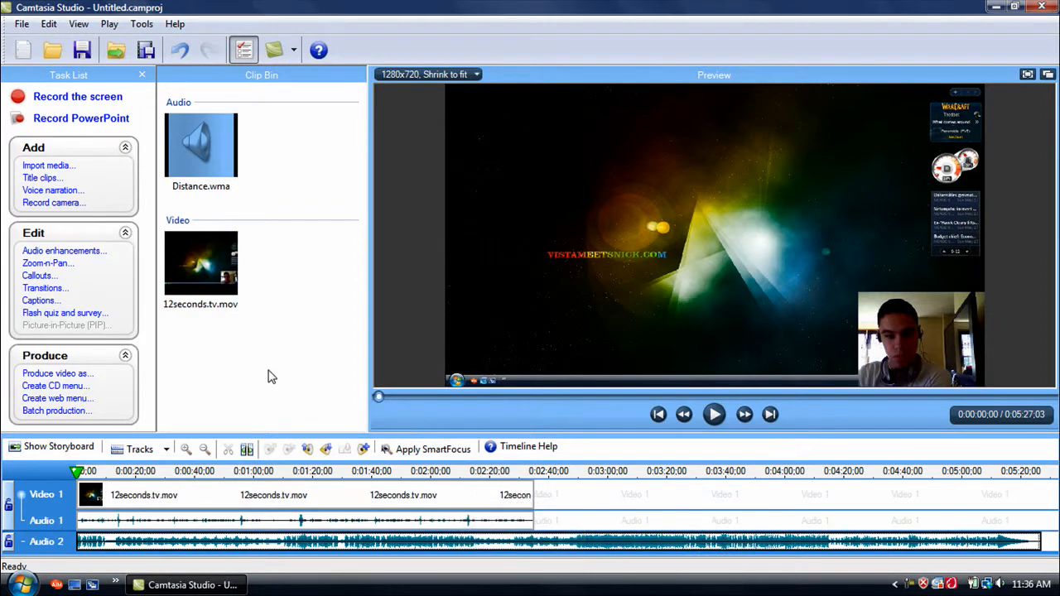
{"action": "mouse_move", "coordinate": [257, 194]}
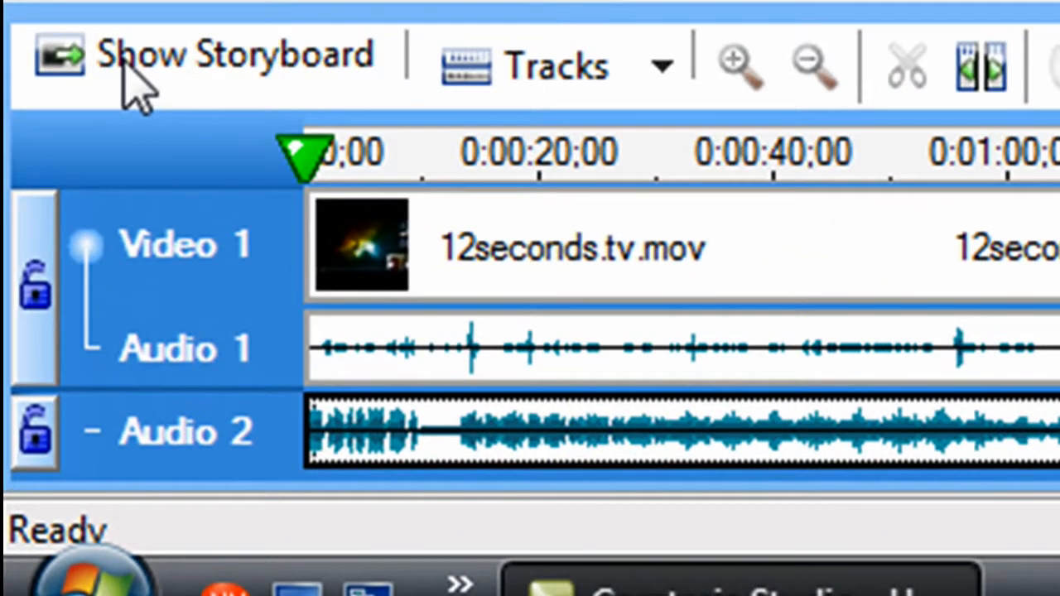
{"action": "mouse_move", "coordinate": [33, 299]}
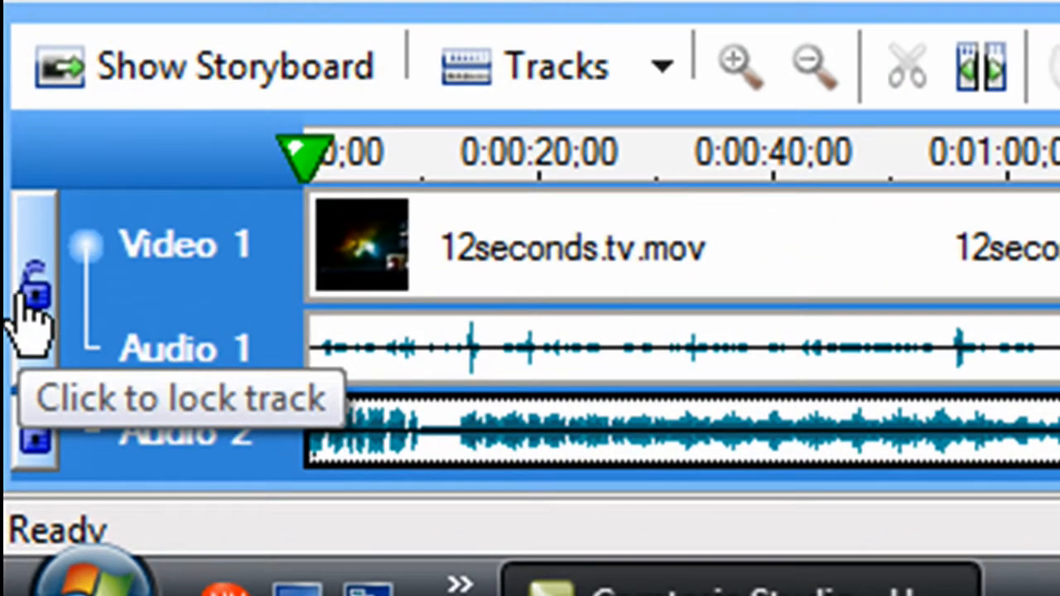
Lock the Video 1 track with its padlock, protecting the clip and Audio 1.
{"action": "left_click", "coordinate": [34, 286]}
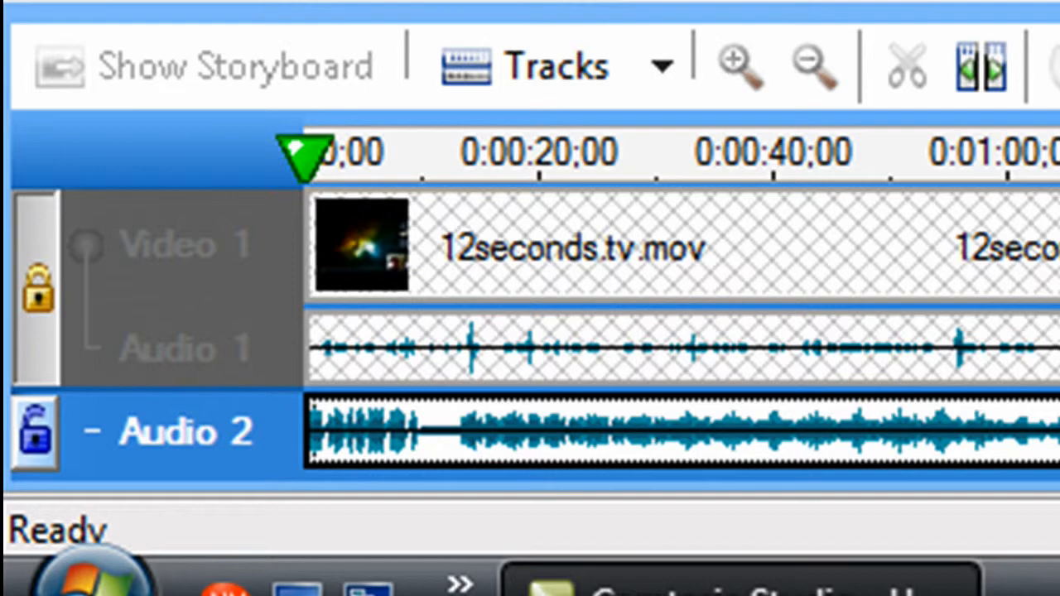
{"action": "mouse_move", "coordinate": [198, 372]}
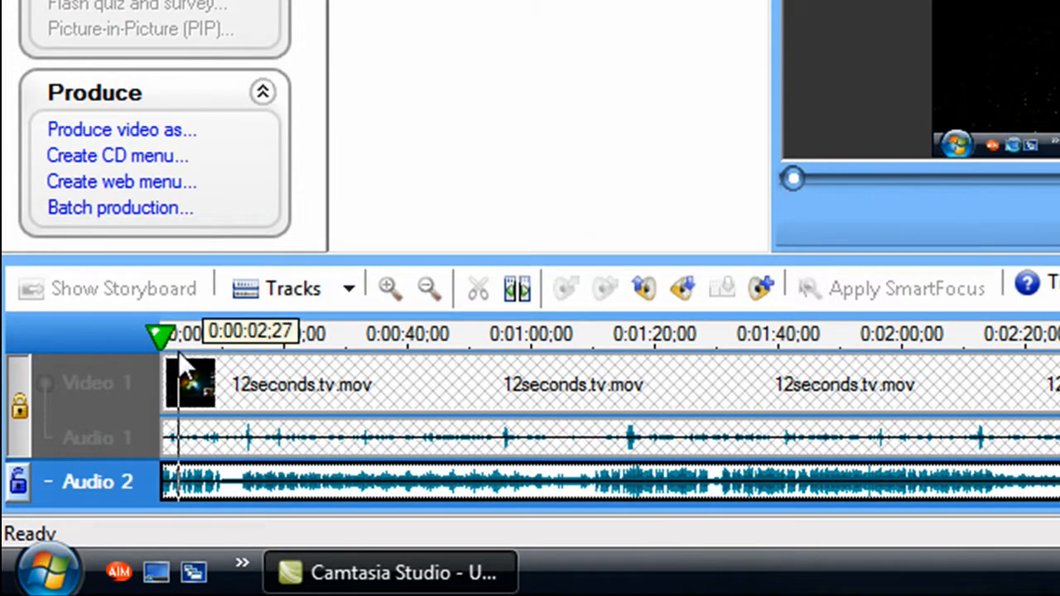
Select the Distance music on Audio 2, lower its volume twice, then raise it one step.
{"action": "left_click_drag", "start_coordinate": [161, 338], "coordinate": [166, 338]}
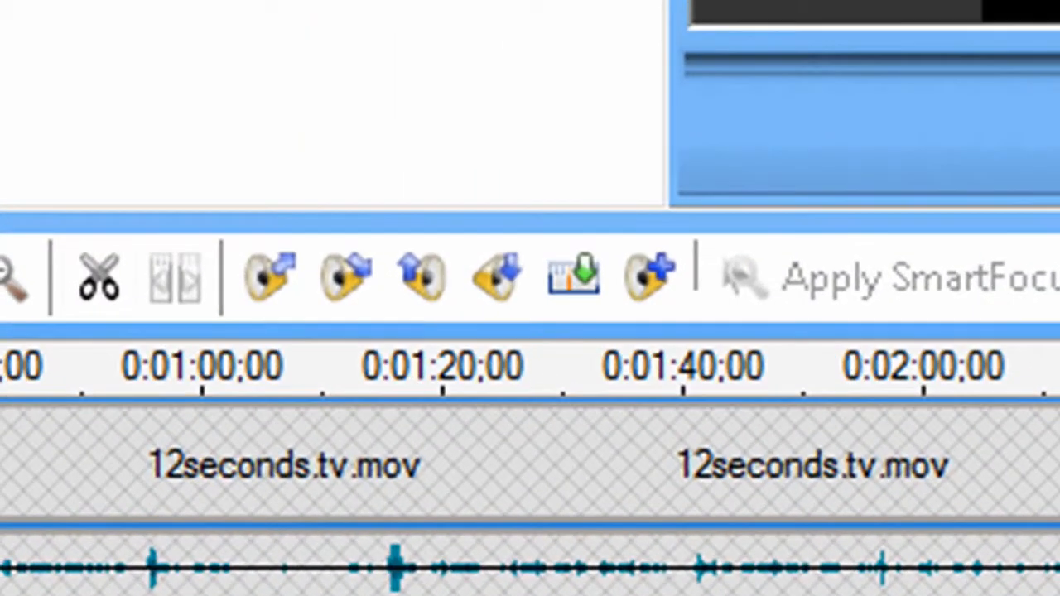
{"action": "mouse_move", "coordinate": [496, 276]}
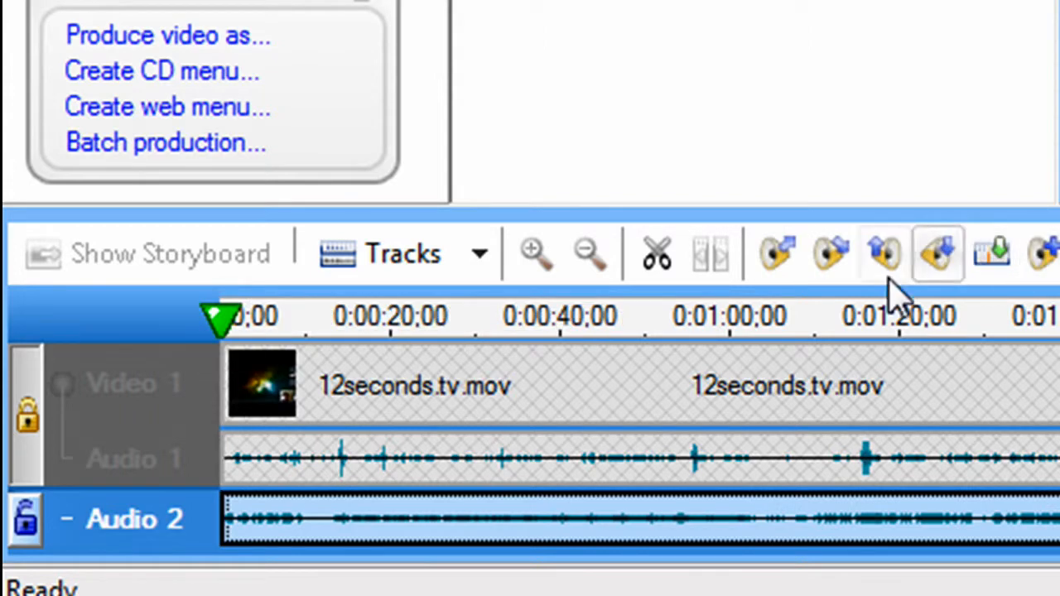
{"action": "left_click", "coordinate": [938, 254]}
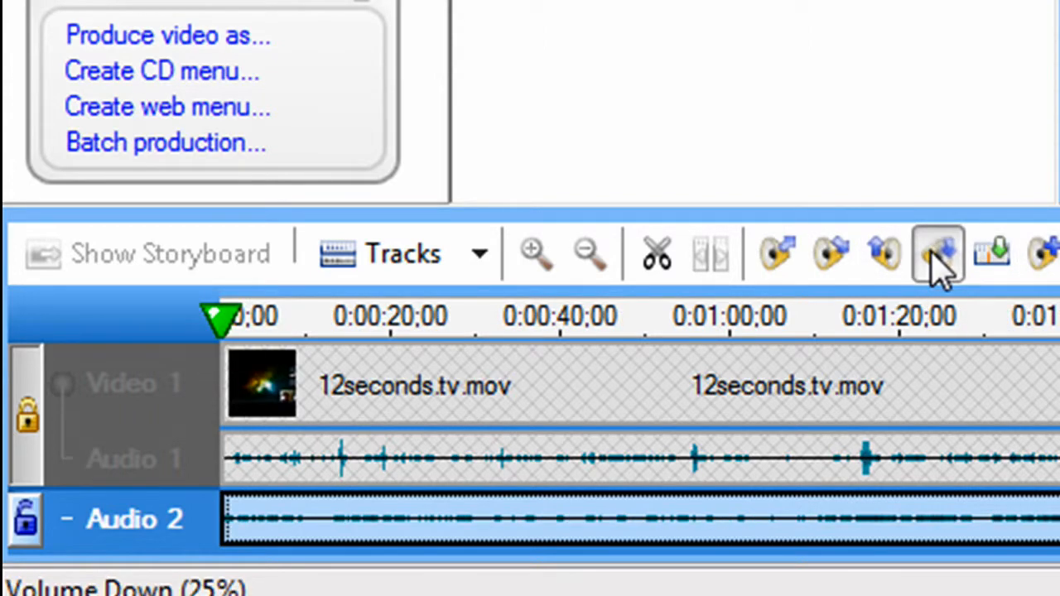
{"action": "left_click", "coordinate": [884, 254]}
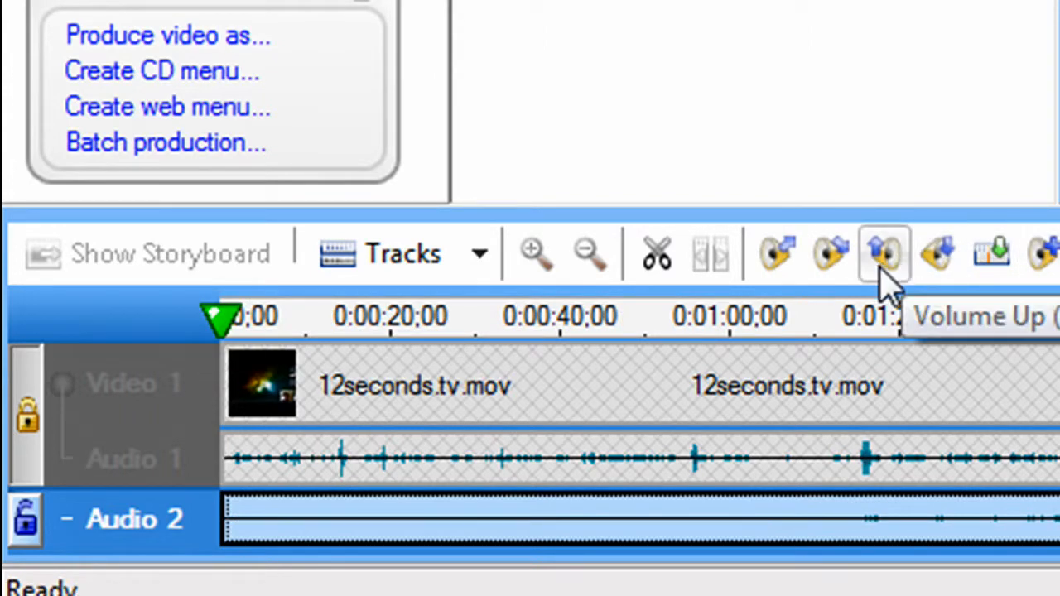
{"action": "left_click", "coordinate": [883, 253]}
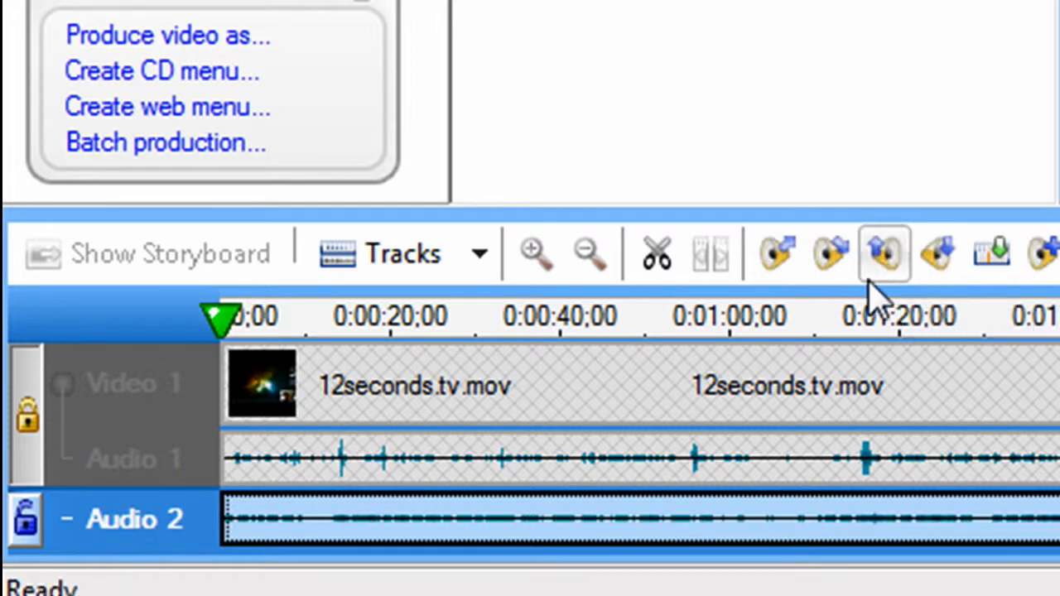
{"action": "mouse_move", "coordinate": [29, 419]}
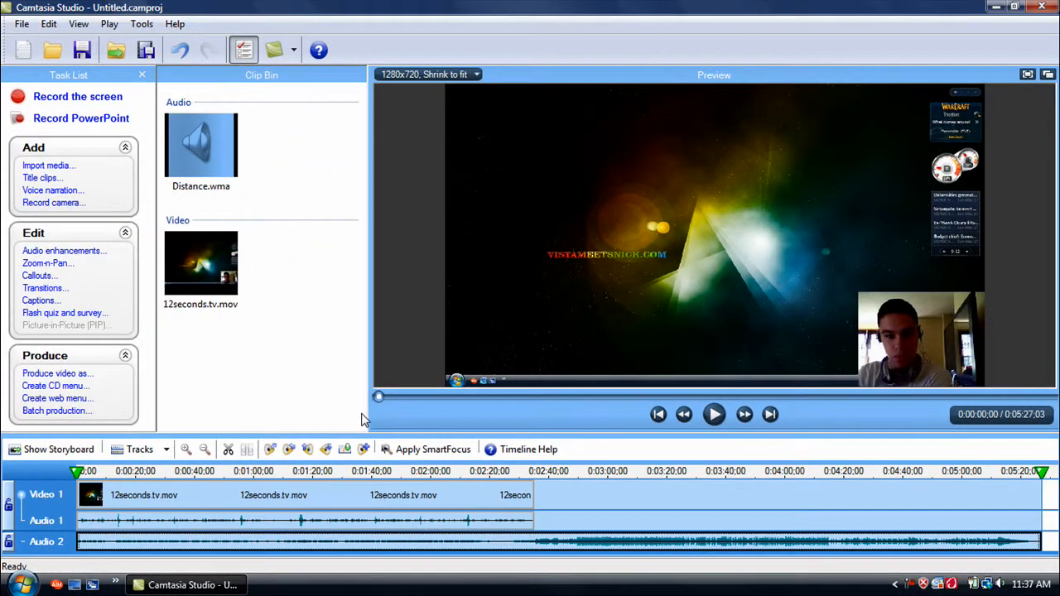
{"action": "mouse_move", "coordinate": [251, 356]}
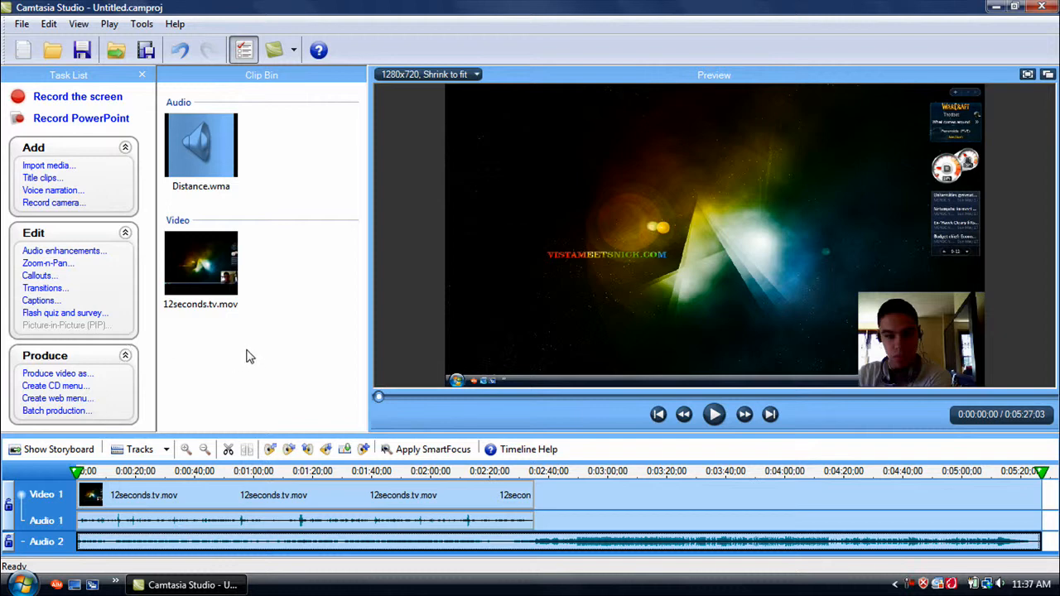
{"action": "mouse_move", "coordinate": [239, 402]}
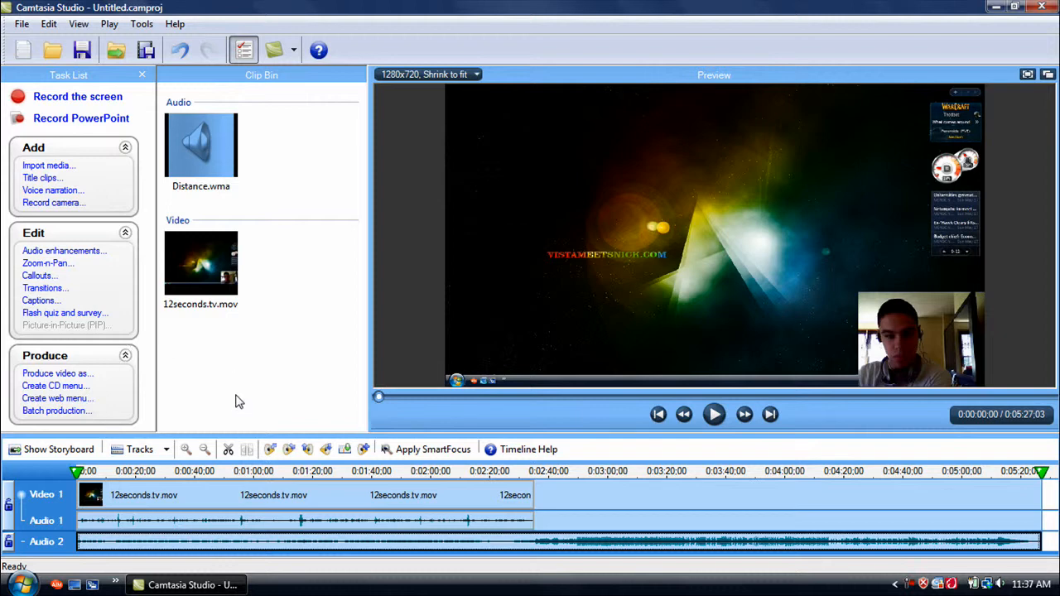
{"action": "mouse_move", "coordinate": [208, 402]}
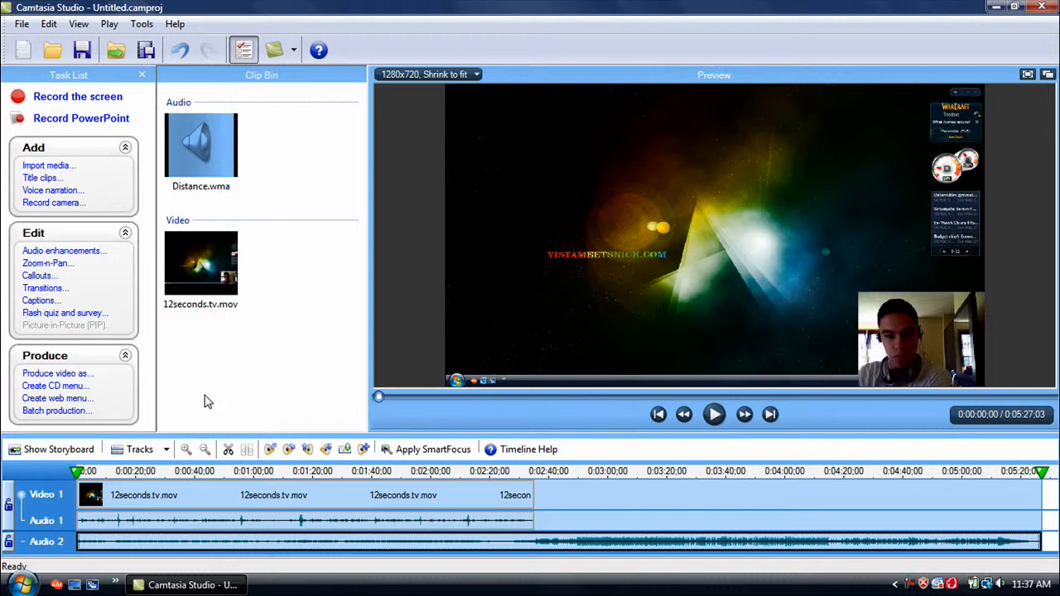
{"action": "mouse_move", "coordinate": [211, 319]}
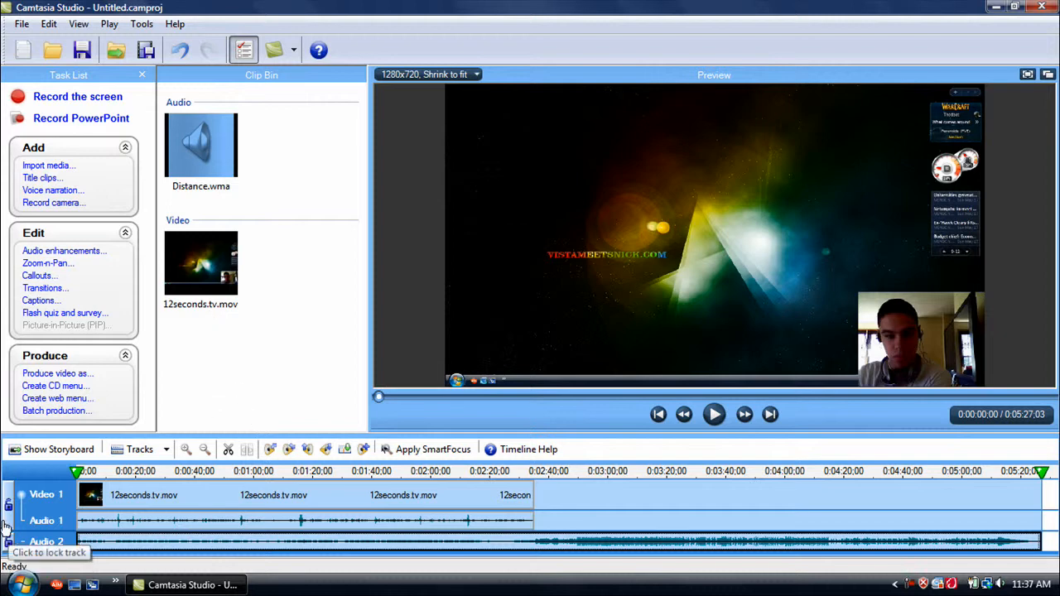
{"action": "mouse_move", "coordinate": [278, 497]}
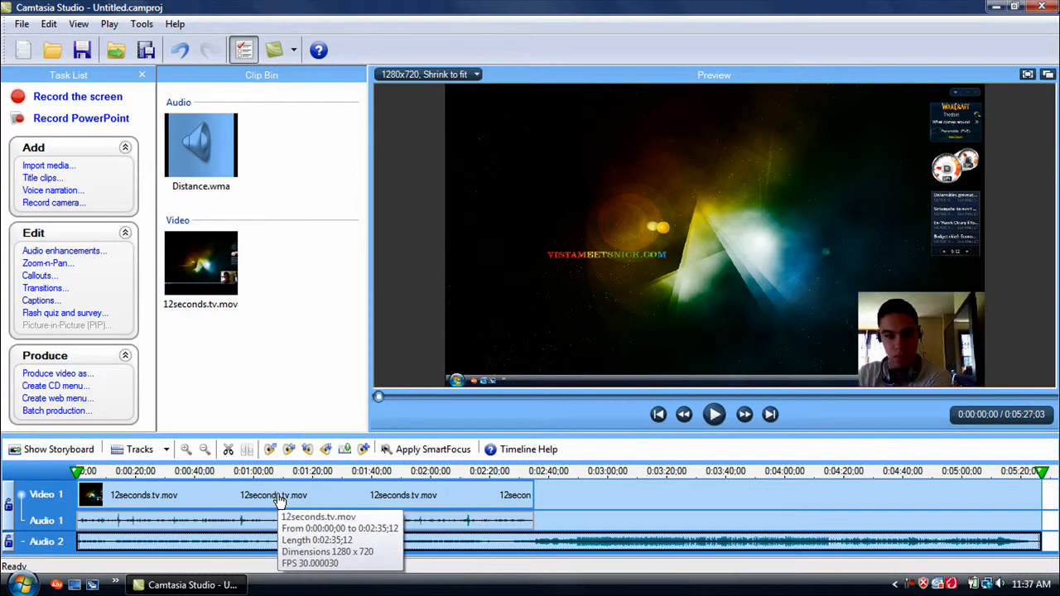
{"action": "right_click", "coordinate": [278, 497]}
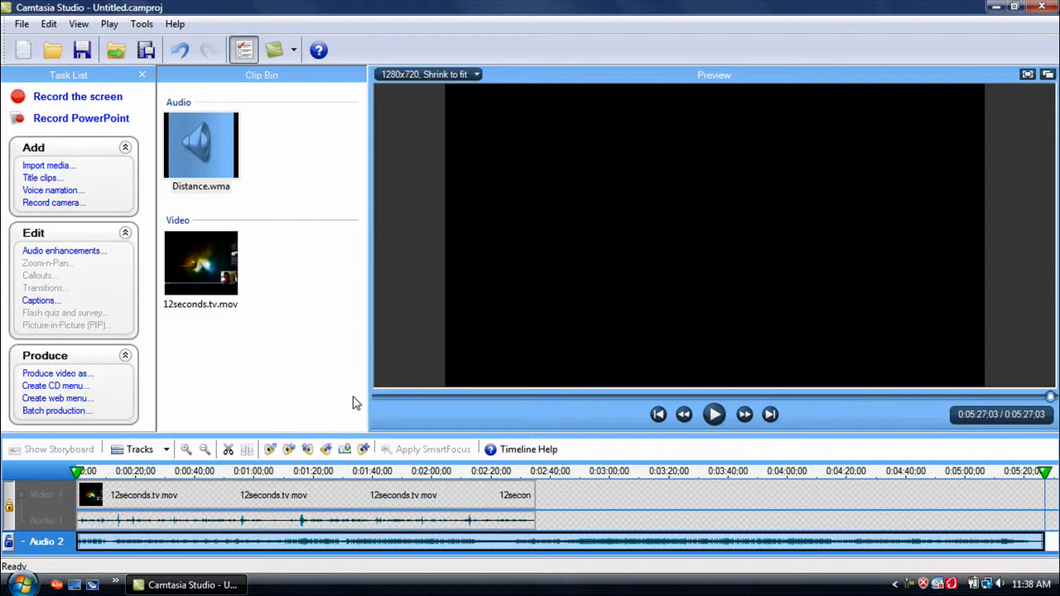
{"action": "mouse_move", "coordinate": [383, 193]}
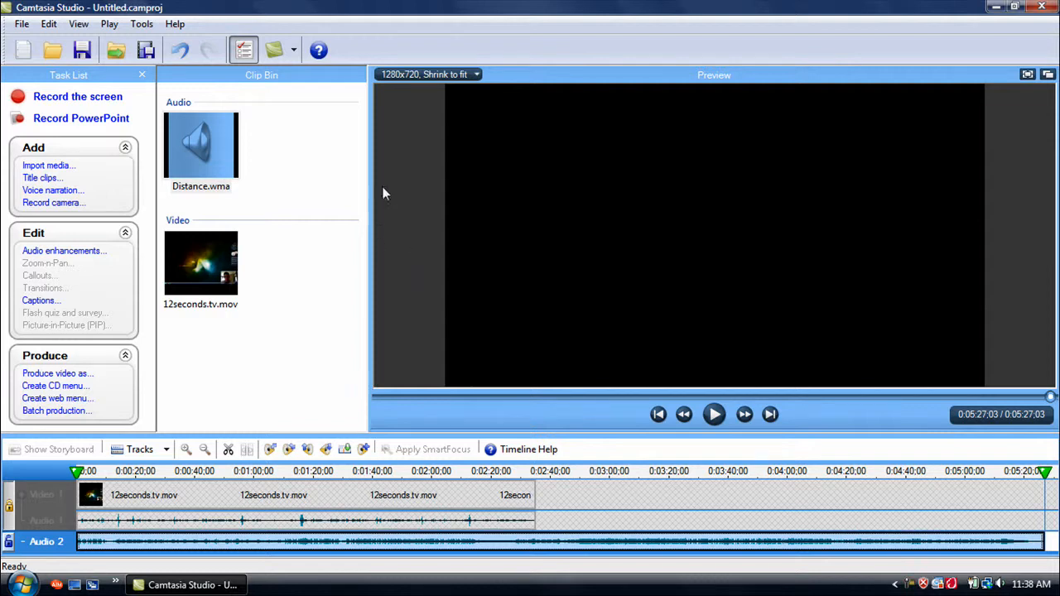
{"action": "mouse_move", "coordinate": [868, 240]}
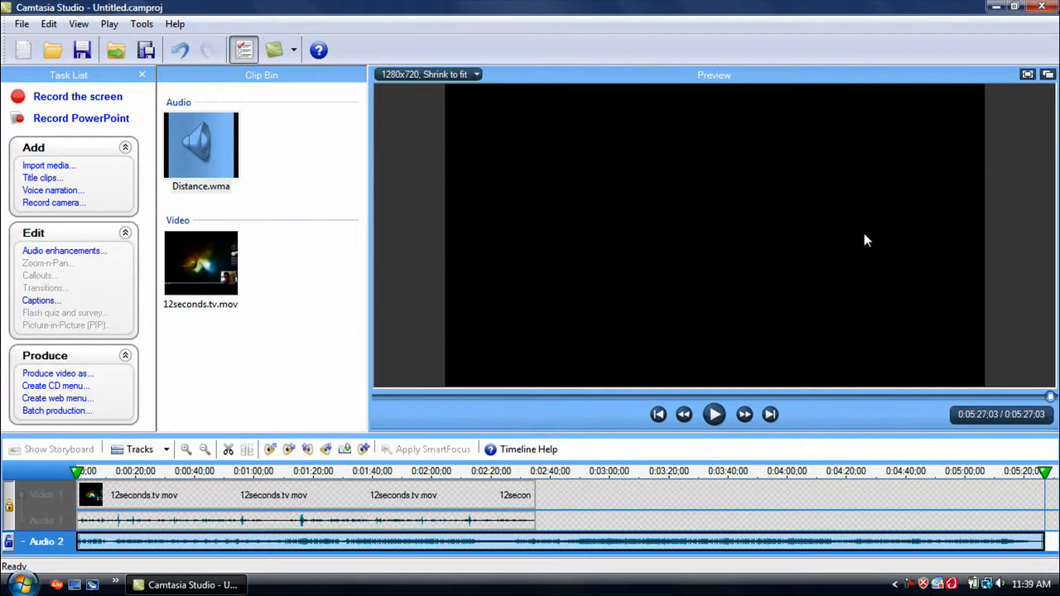
{"action": "mouse_move", "coordinate": [484, 93]}
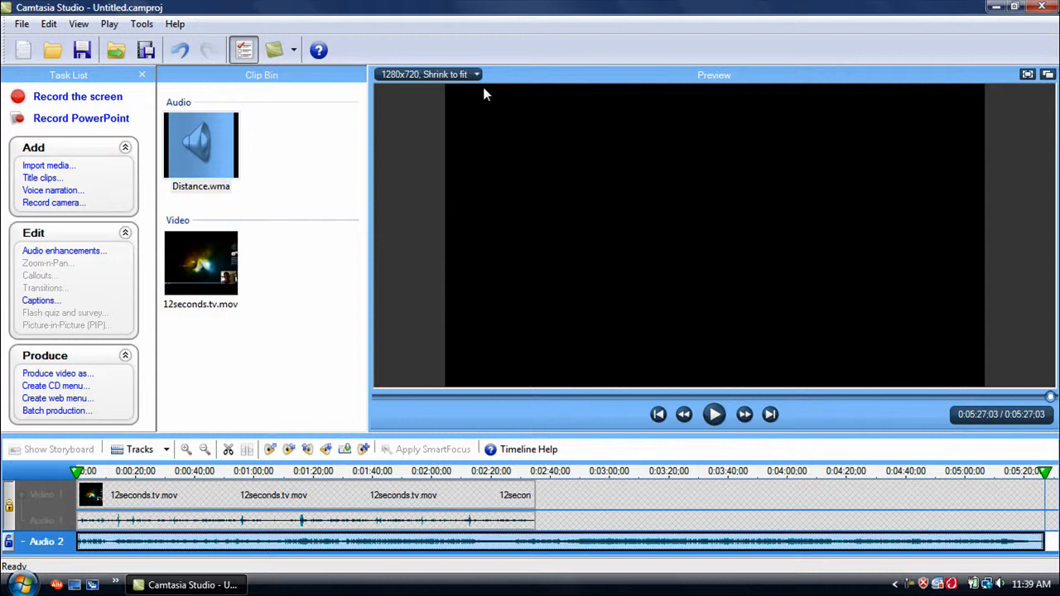
{"action": "mouse_move", "coordinate": [200, 145]}
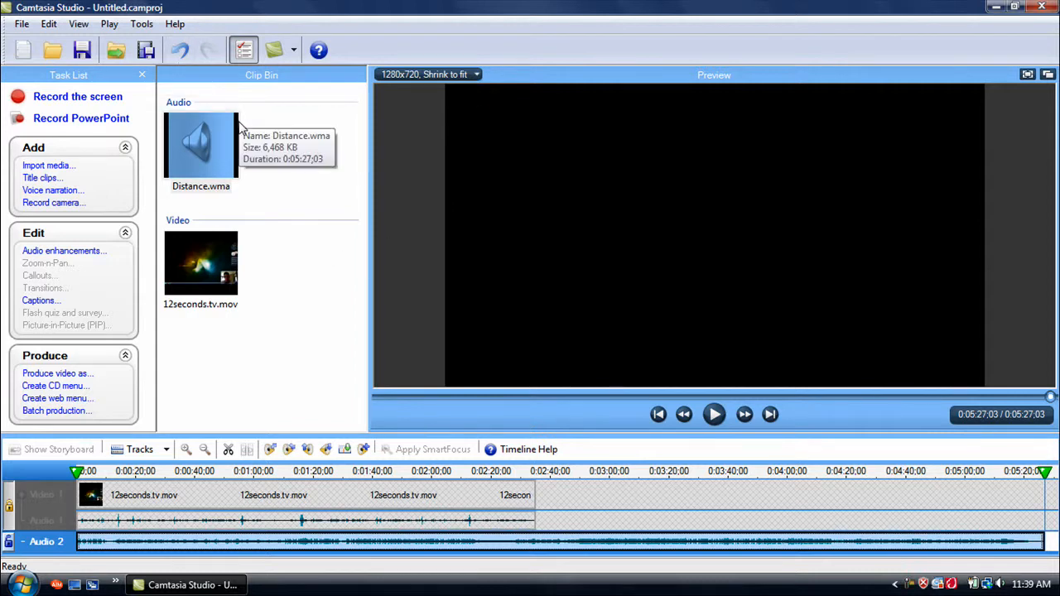
{"action": "mouse_move", "coordinate": [381, 396]}
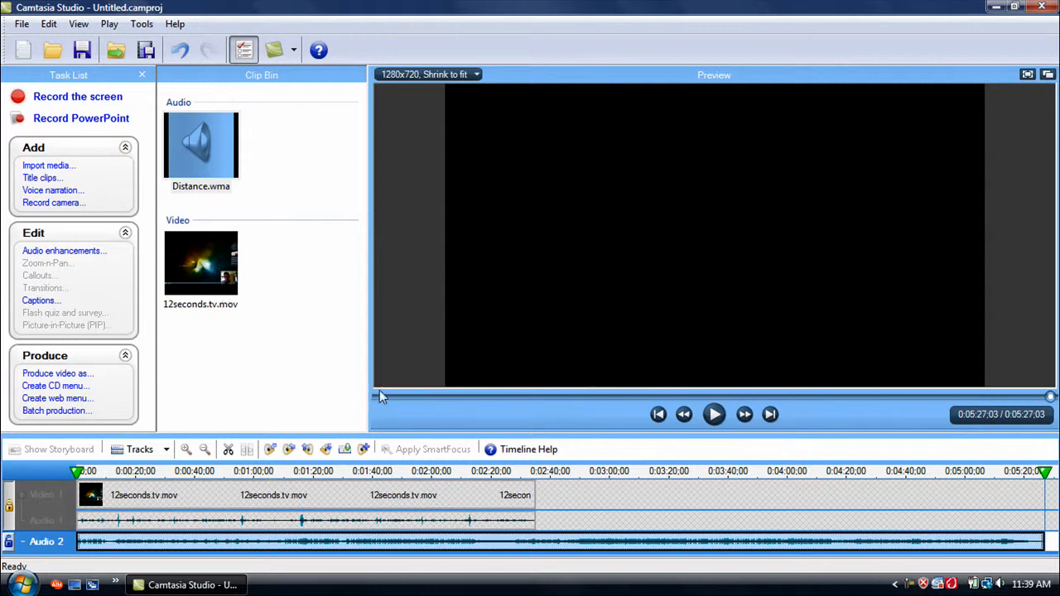
{"action": "mouse_move", "coordinate": [374, 301]}
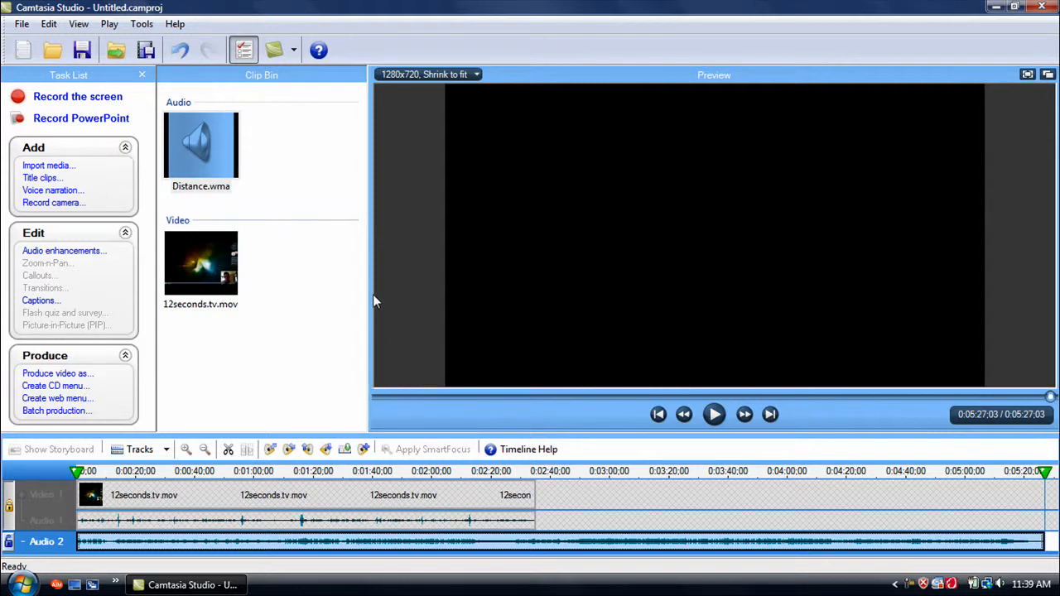
{"action": "mouse_move", "coordinate": [915, 141]}
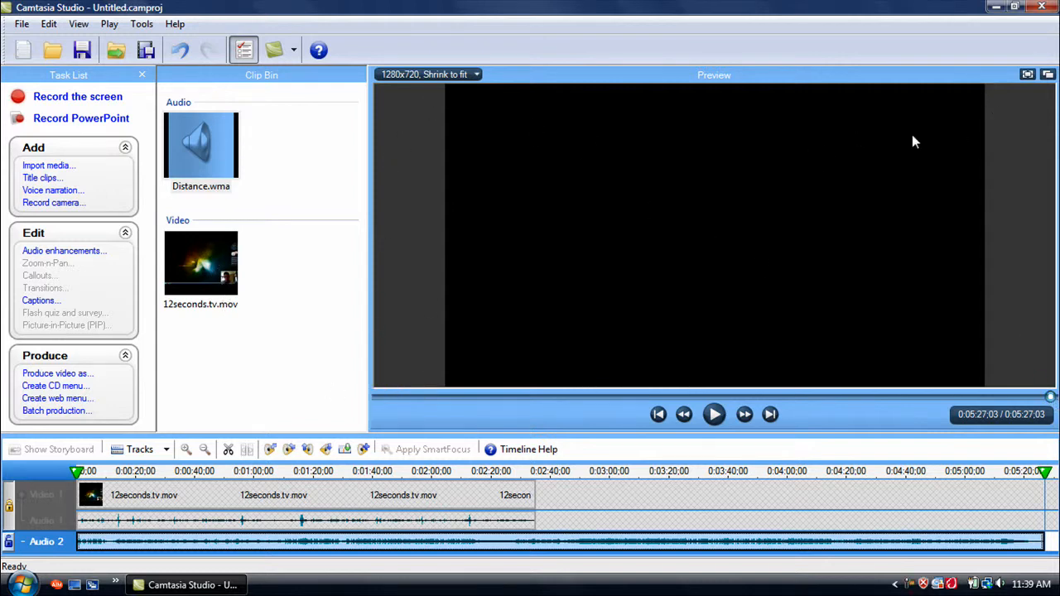
{"action": "mouse_move", "coordinate": [403, 384]}
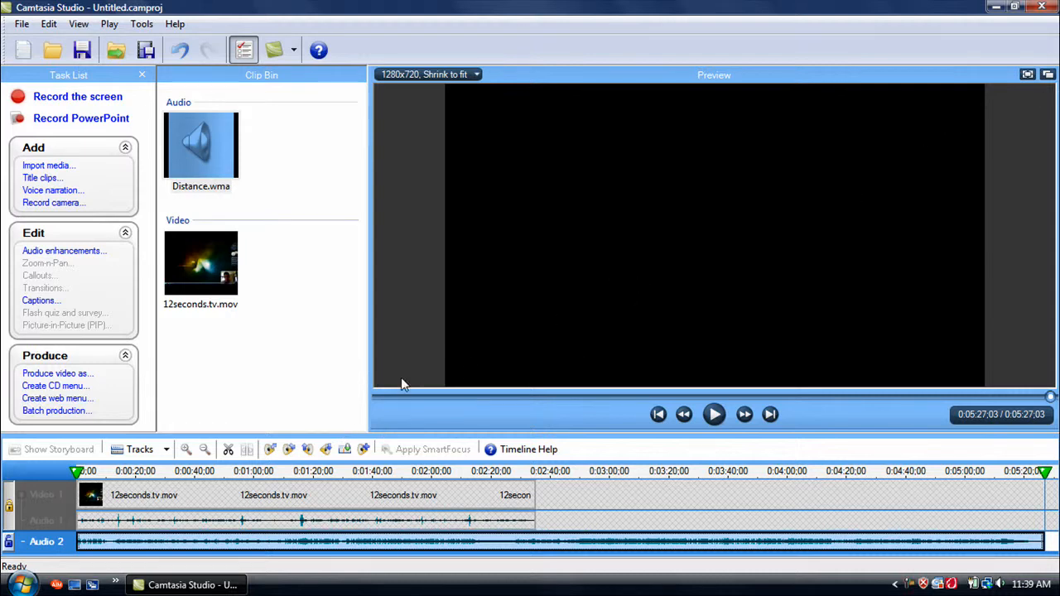